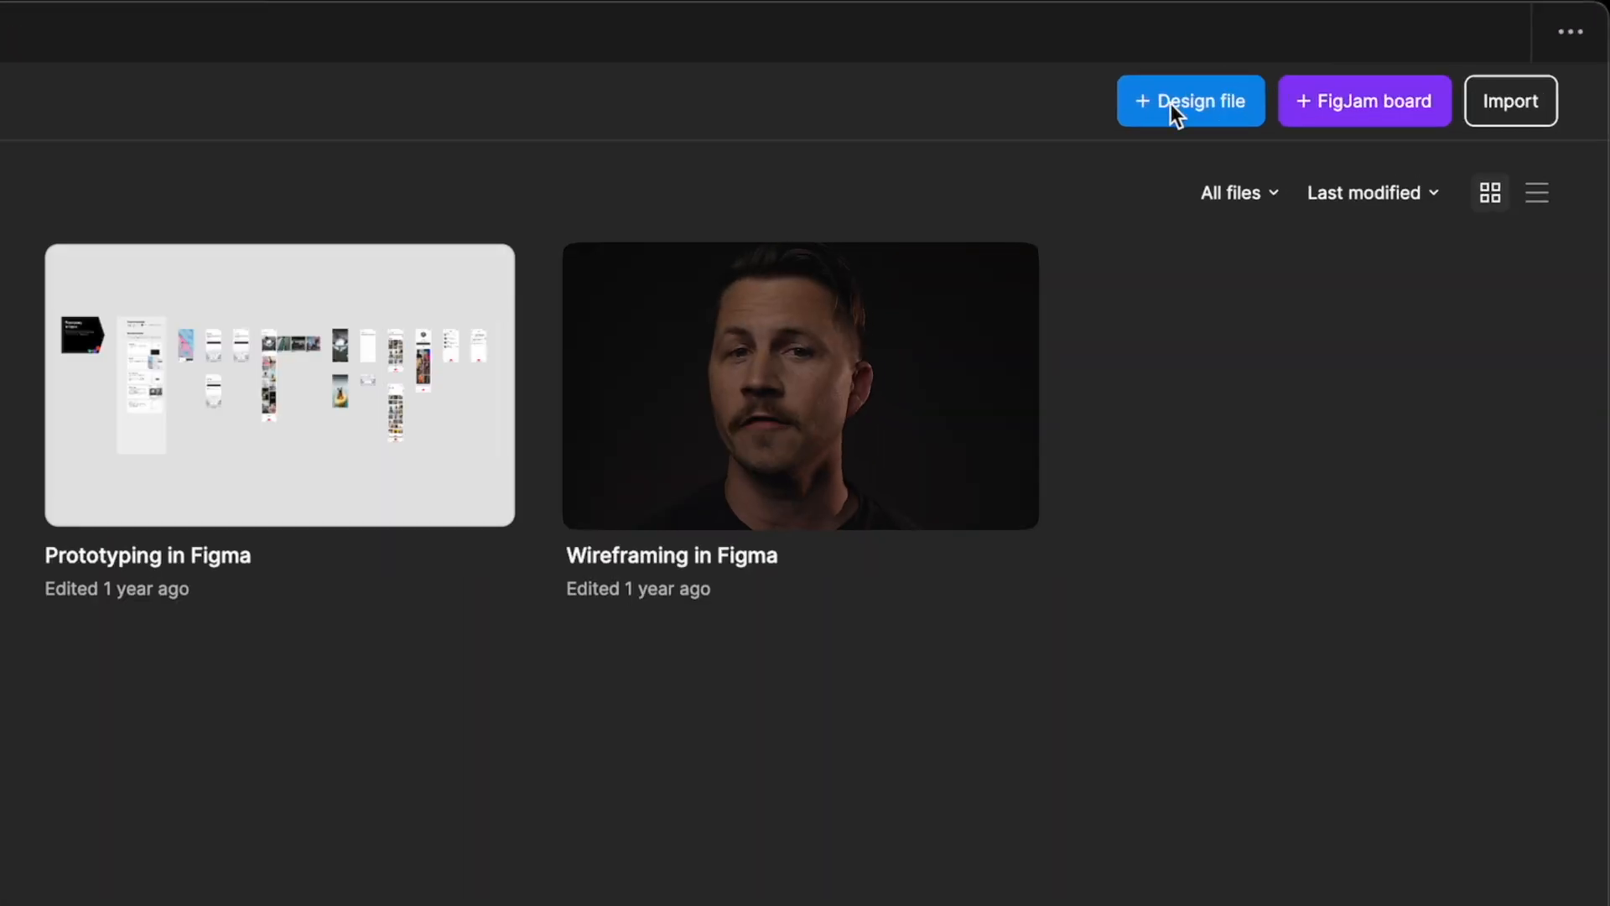
Create a new blank design file so an Untitled file appears in Drafts
left_click(1190, 101)
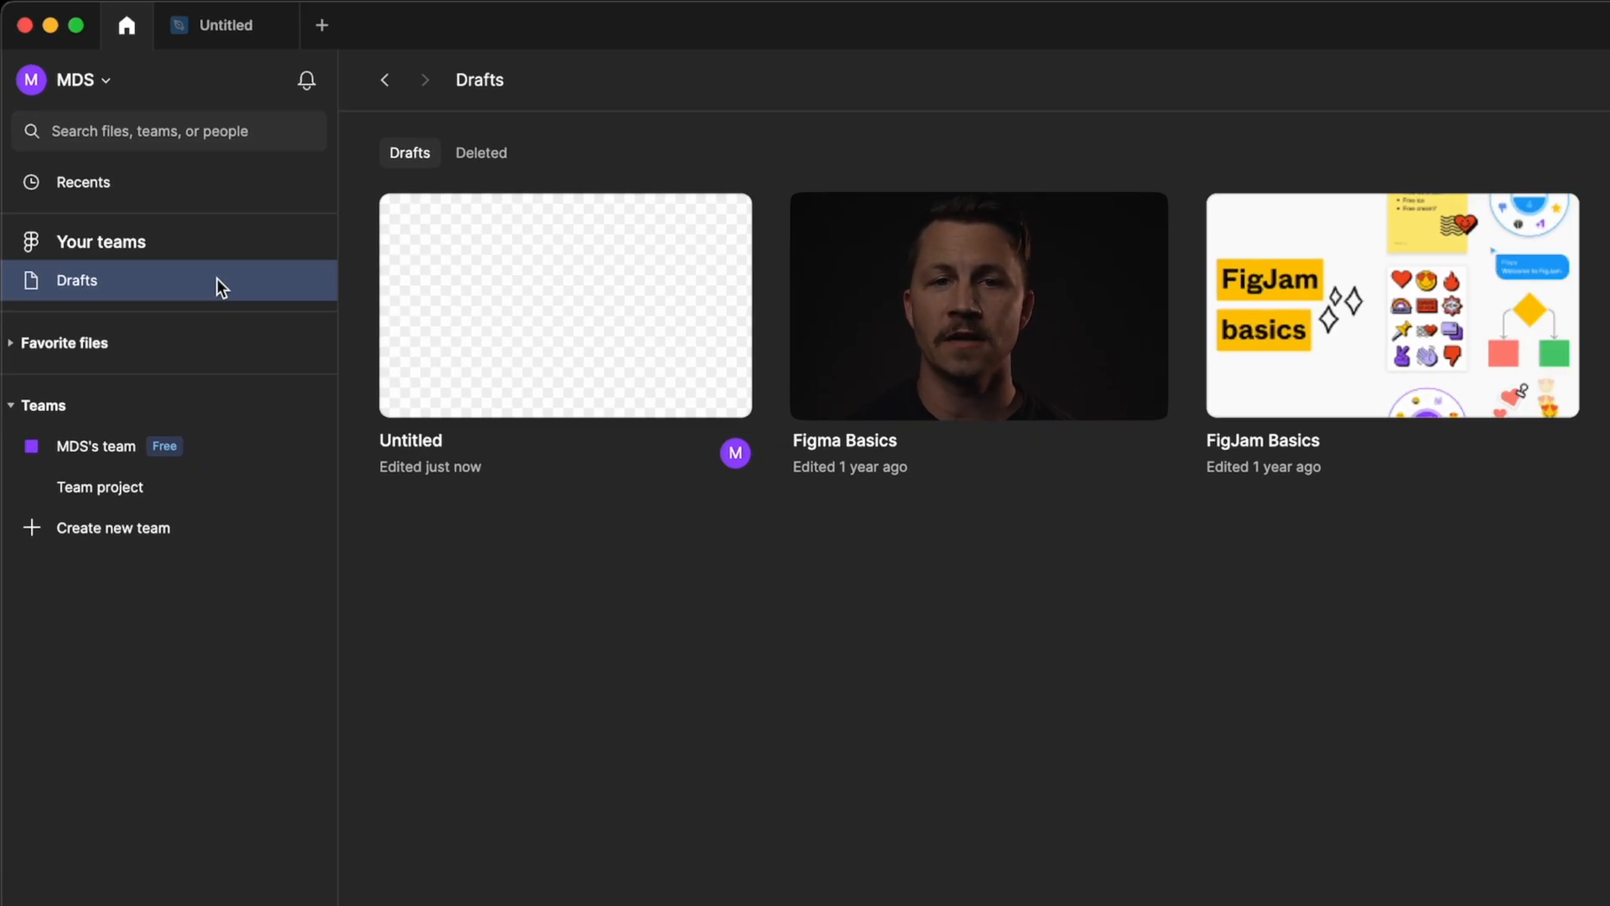
Open MDS's team project listing the MDS file and team library
left_click(83, 182)
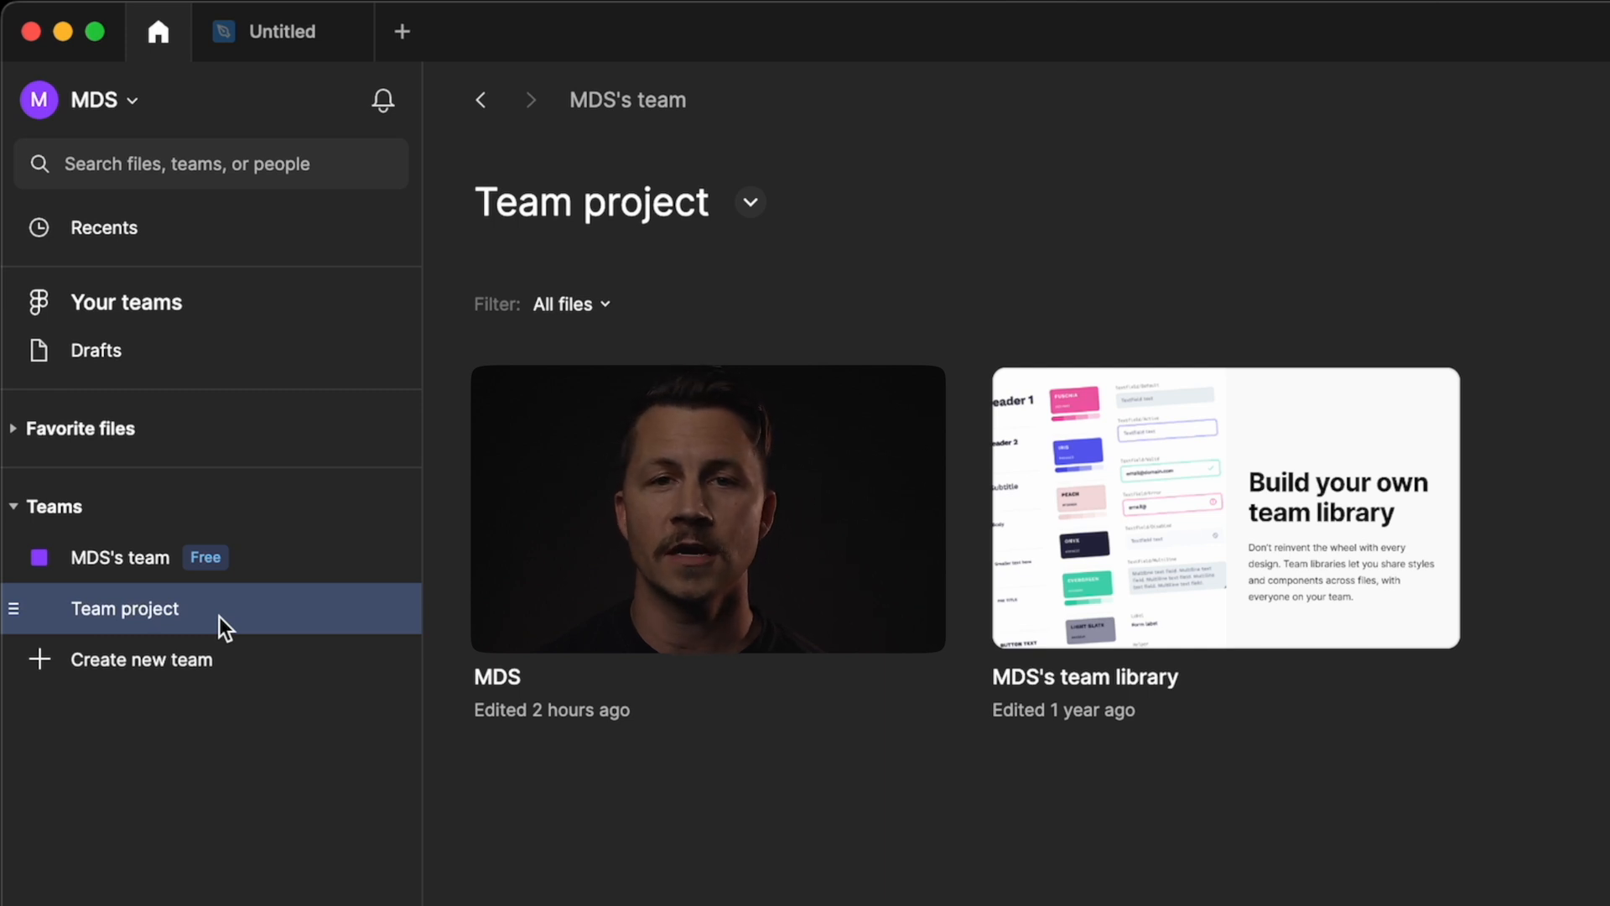
Rename the team project to 'My Cool Project' and view its Exploration and MDS files
left_click(95, 351)
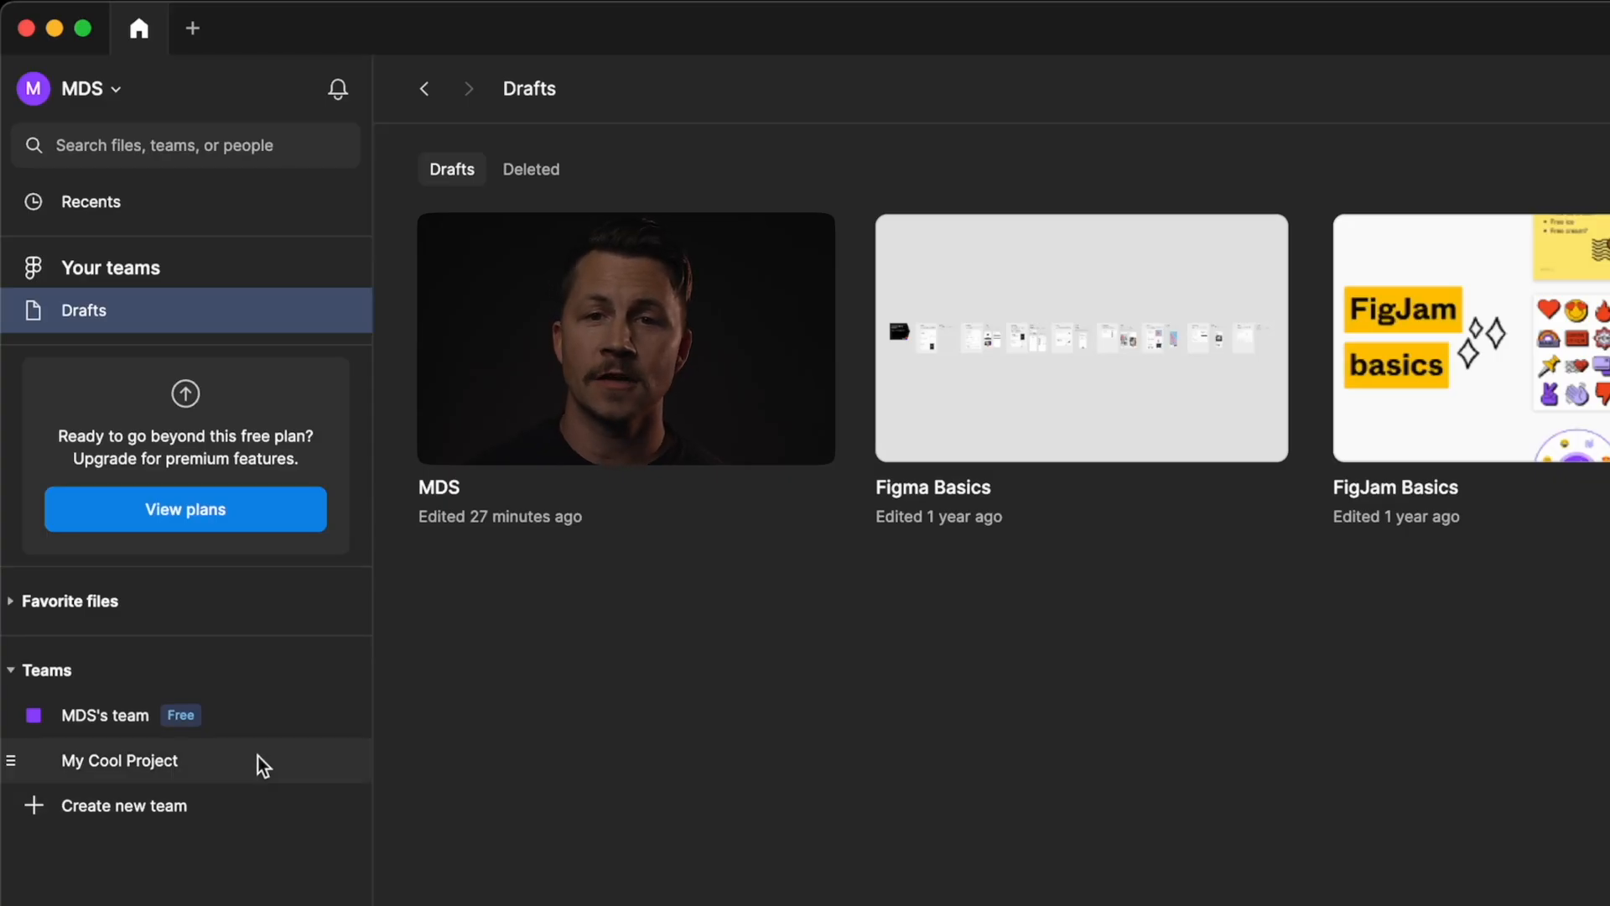
left_click(118, 760)
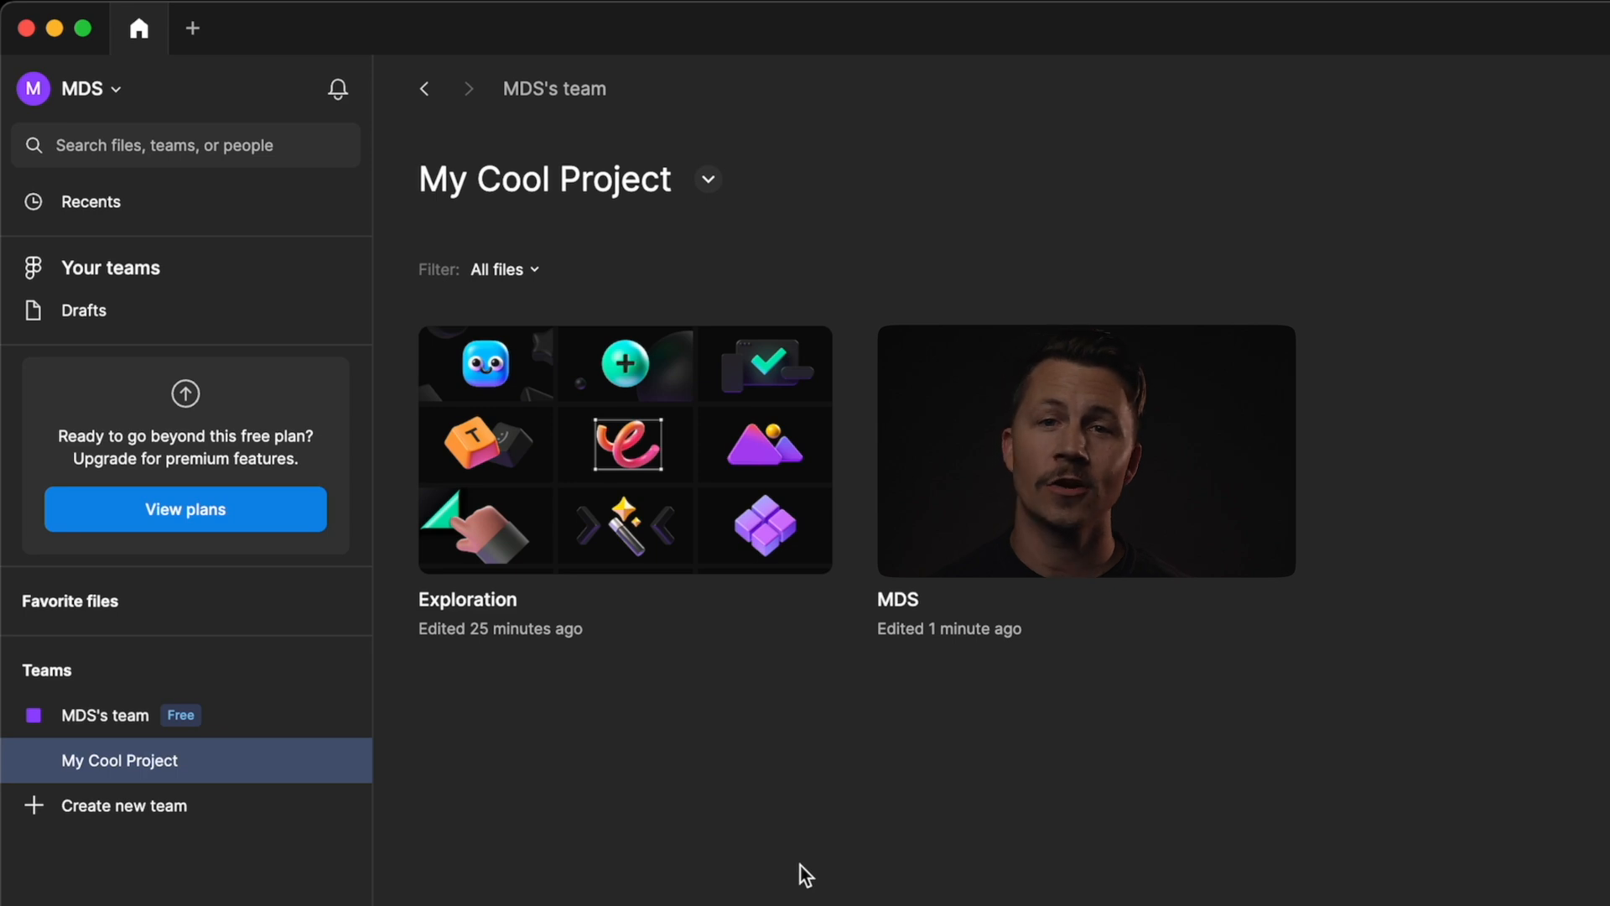